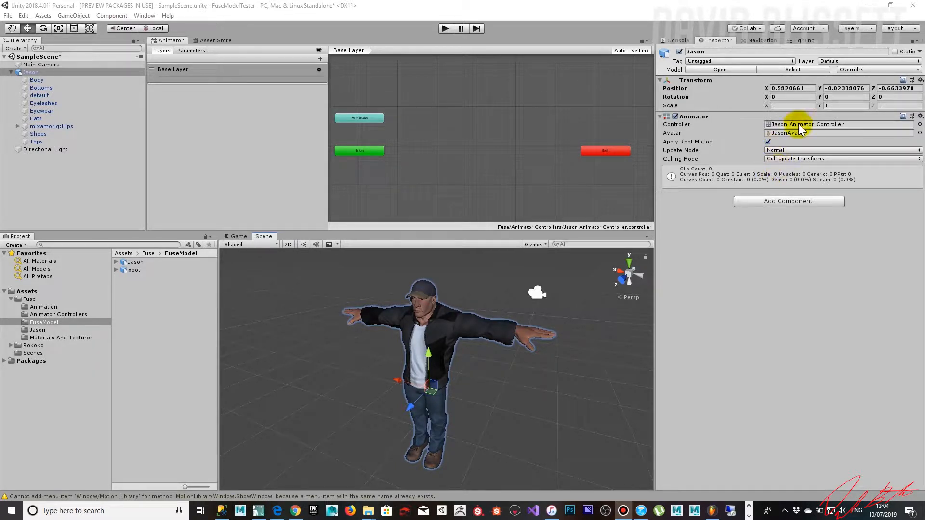
mouse_move(462, 281)
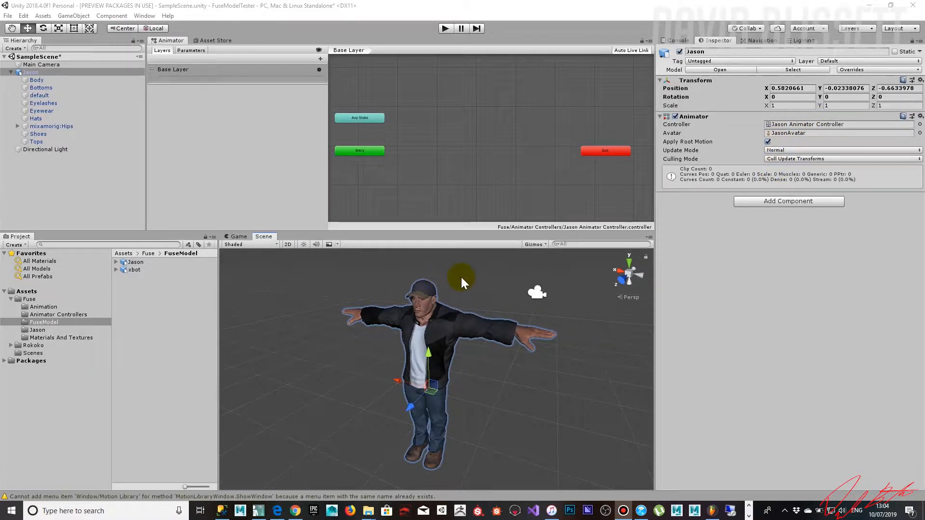
mouse_move(435, 285)
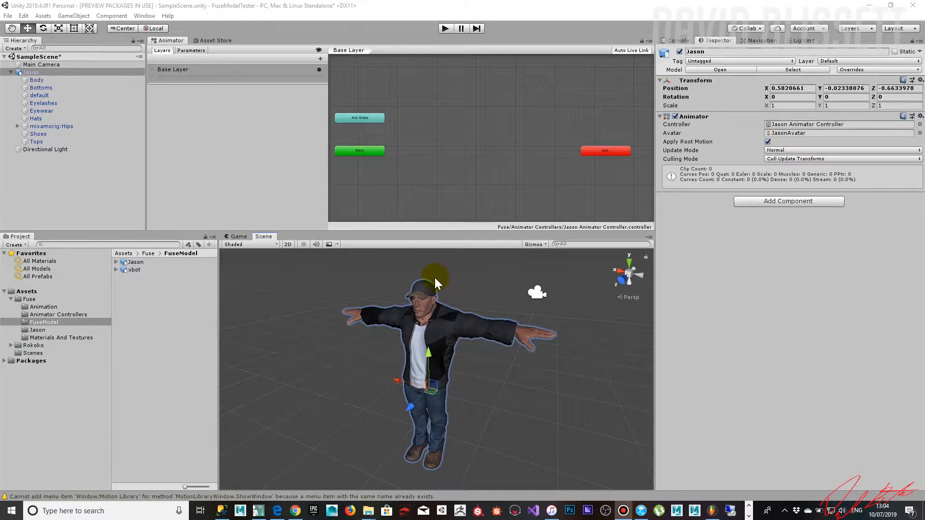
mouse_move(62, 308)
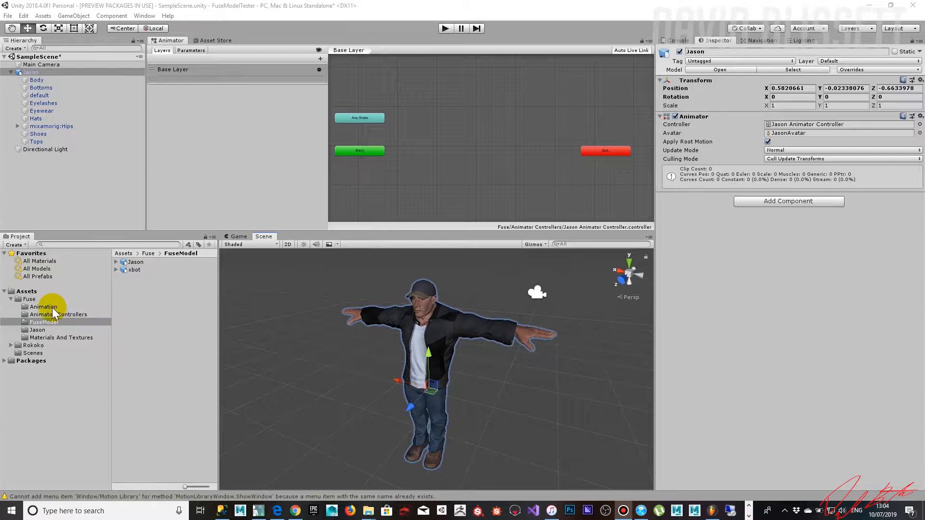
Add the xbot@Thriller Idle clip from Fuse > Animation as a state in Jason's Animator
click(44, 307)
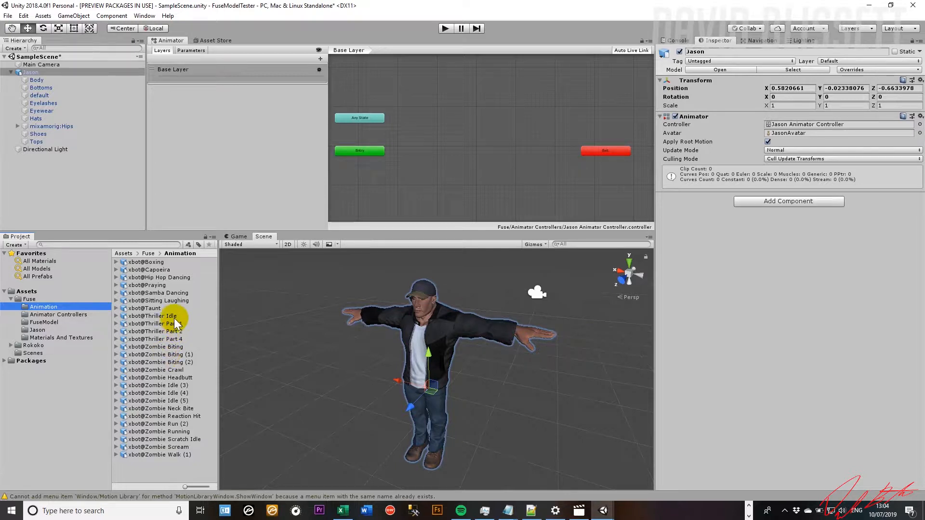
click(153, 316)
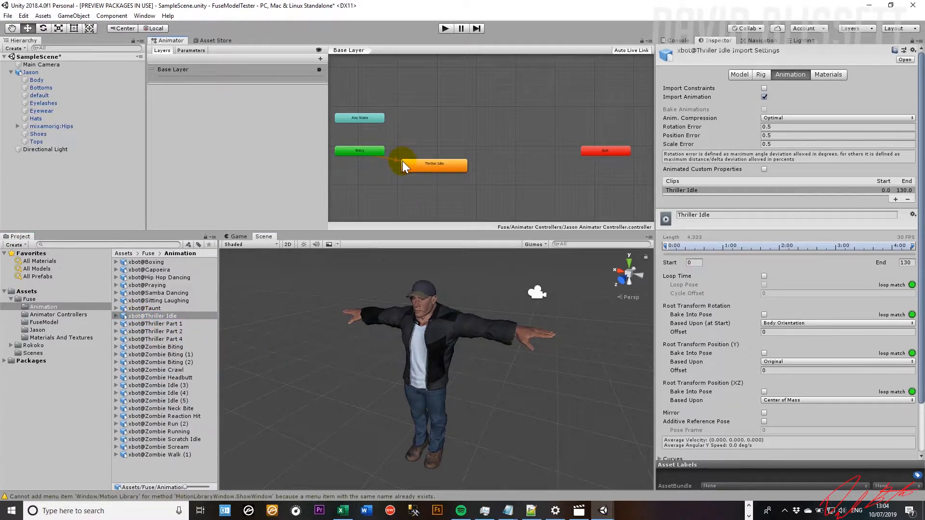
Place Thriller Idle below Entry as the default state and select it
click(429, 174)
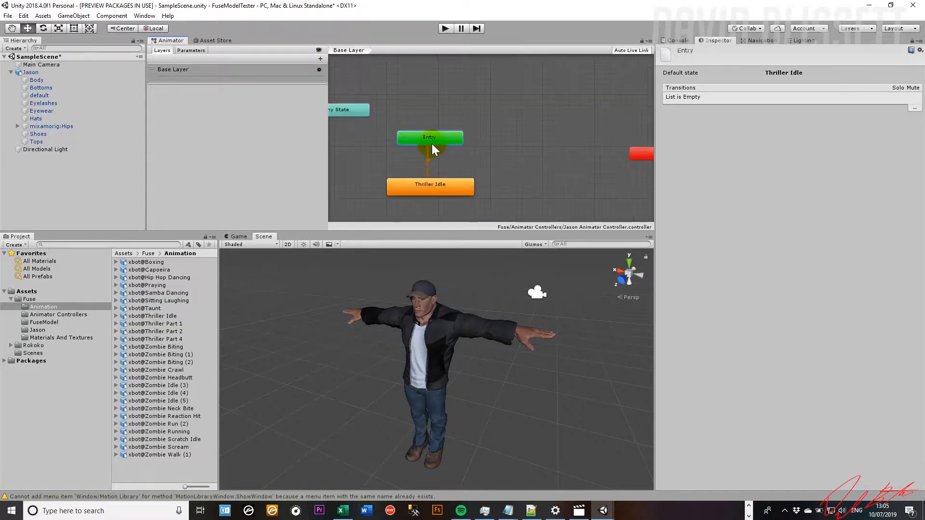
click(430, 198)
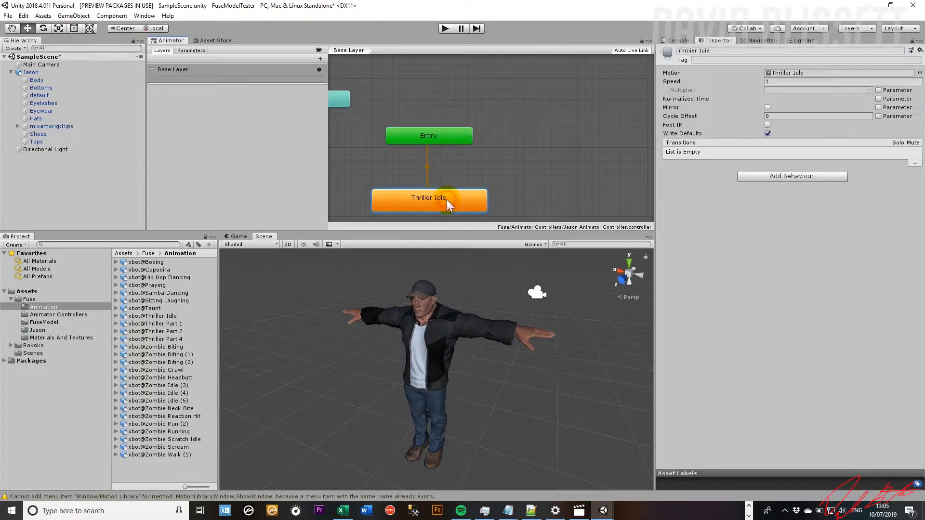
mouse_move(720, 77)
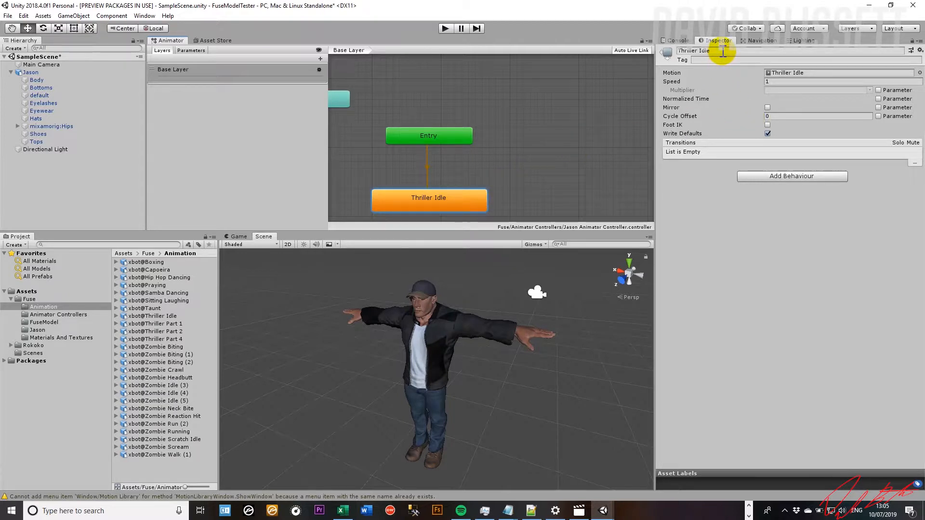
Rename the Thriller Idle state to 'Idle' in the Inspector
double_click(695, 53)
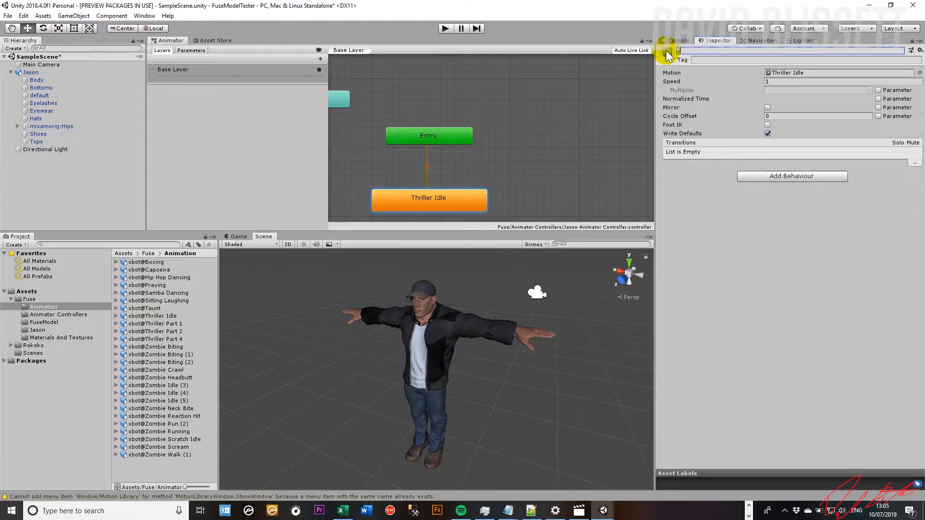
text(Idel)
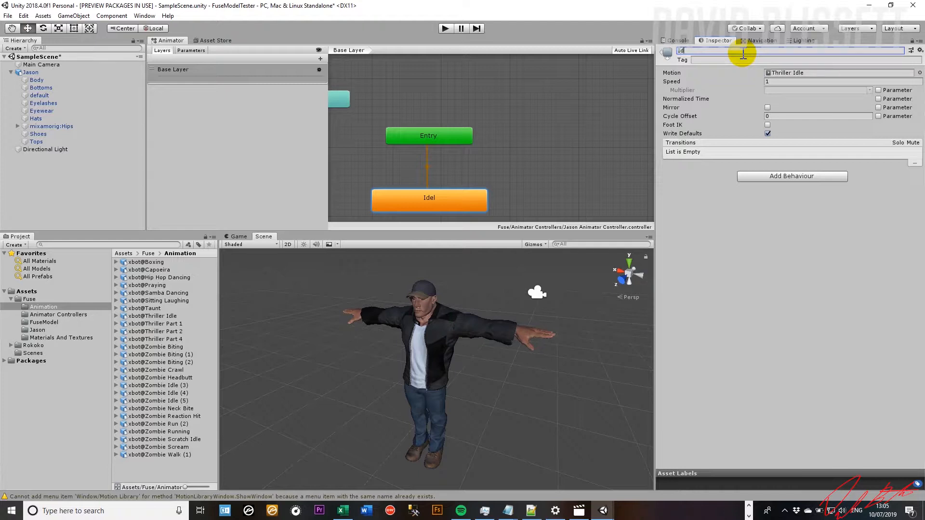
text(Idle)
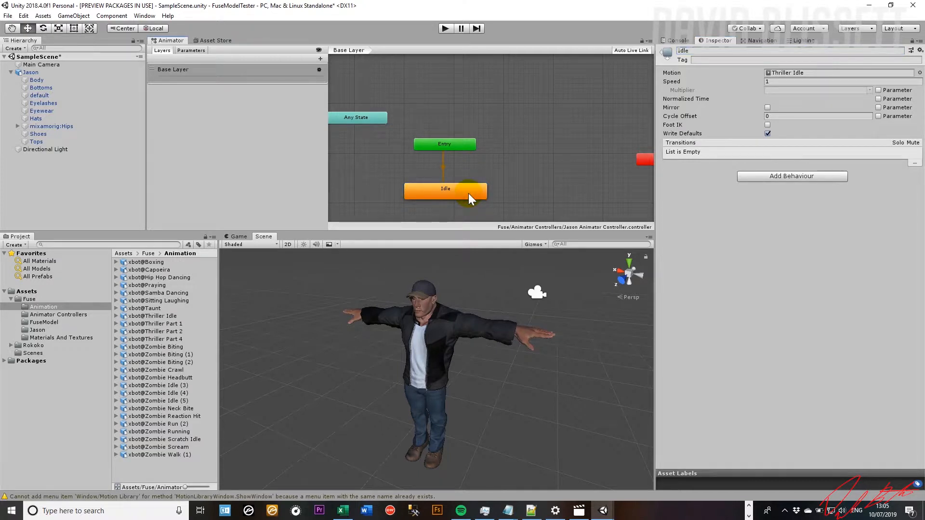
Enable Loop Time on the Thriller Idle clip, apply the import change, and enter Play mode
click(152, 315)
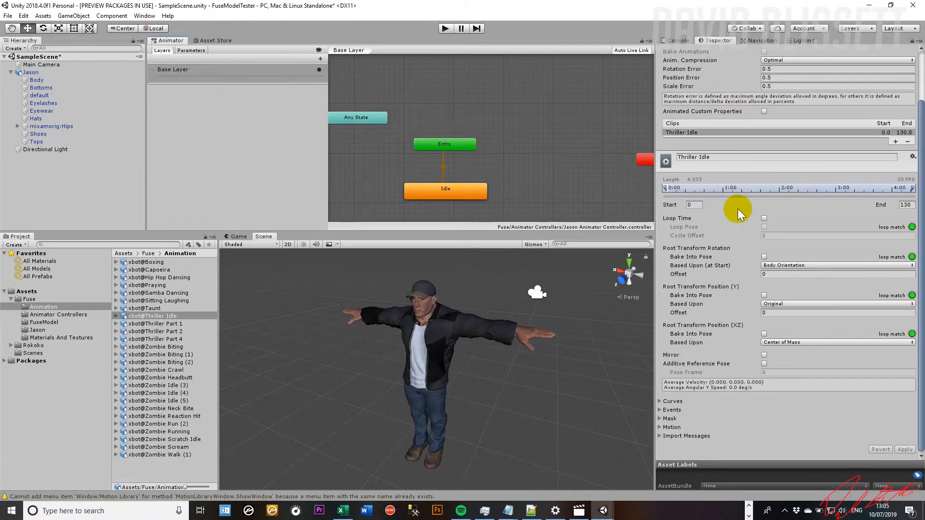
mouse_move(615, 266)
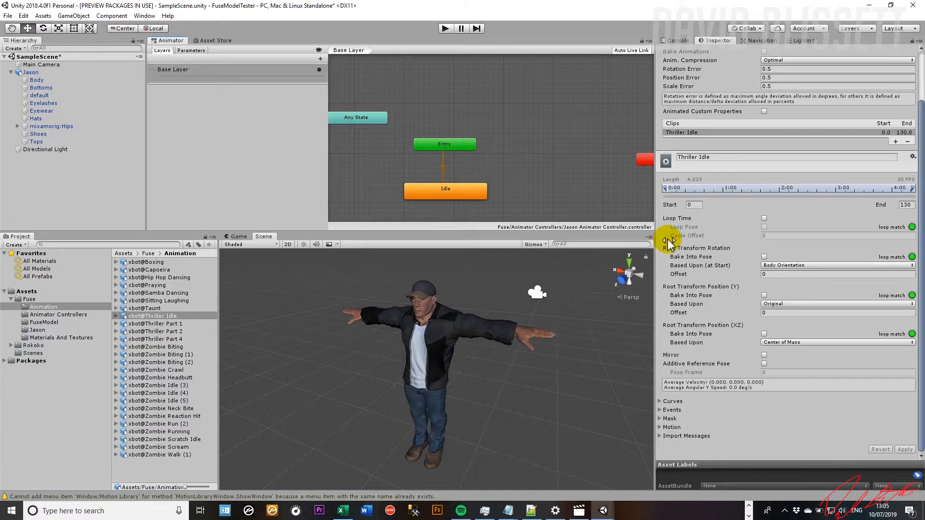
mouse_move(690, 219)
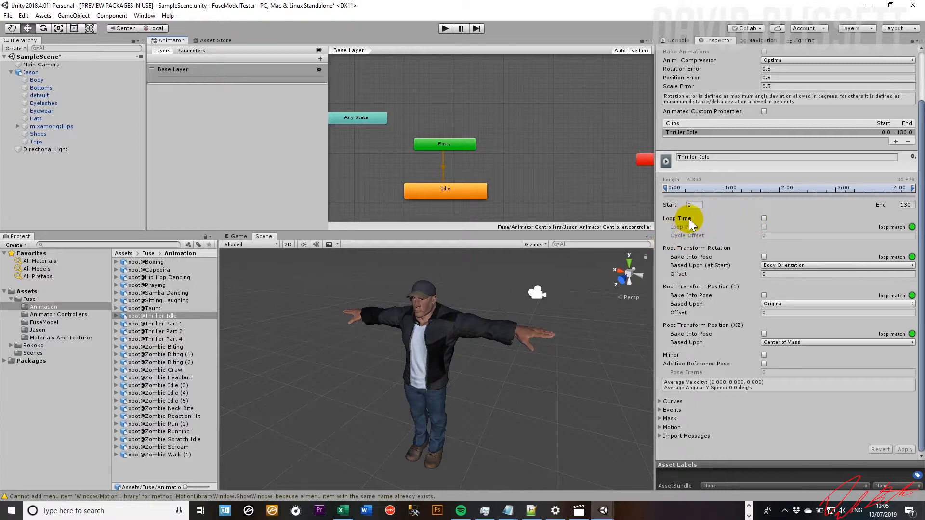
click(764, 218)
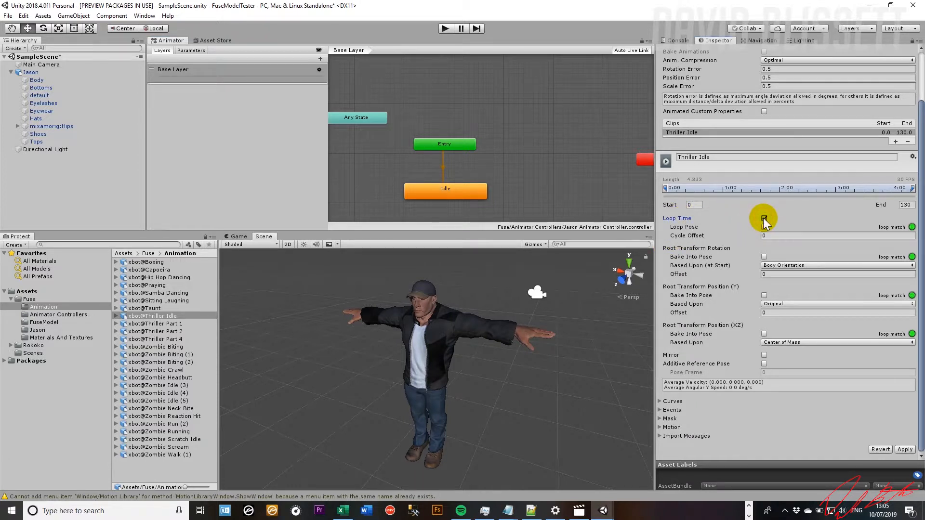
click(764, 217)
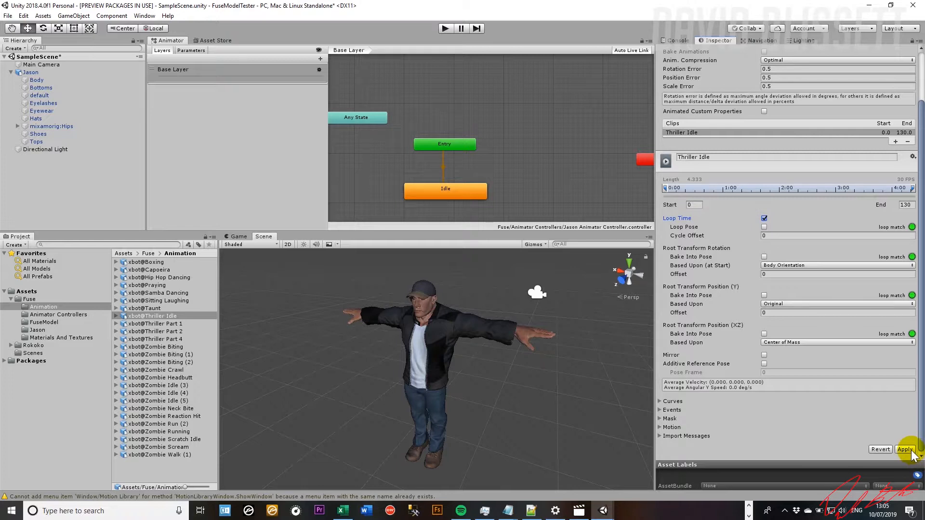
click(905, 449)
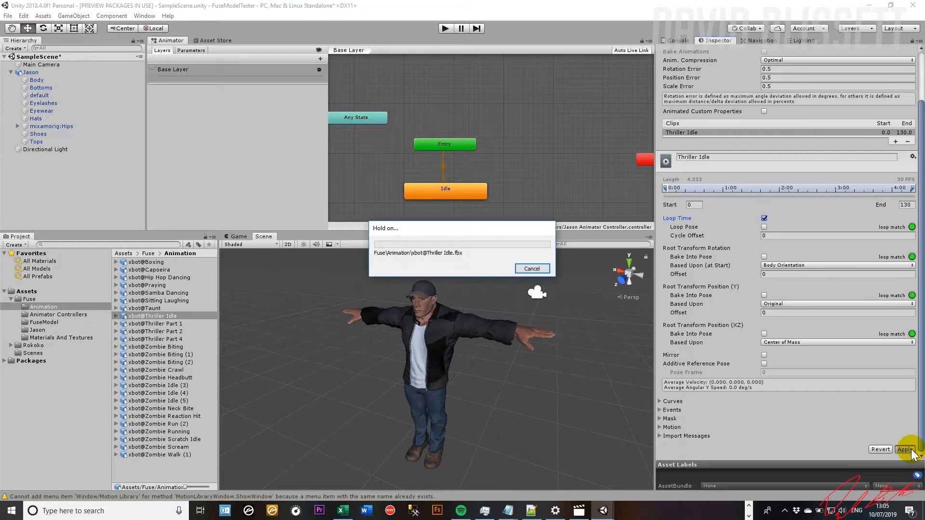
click(905, 449)
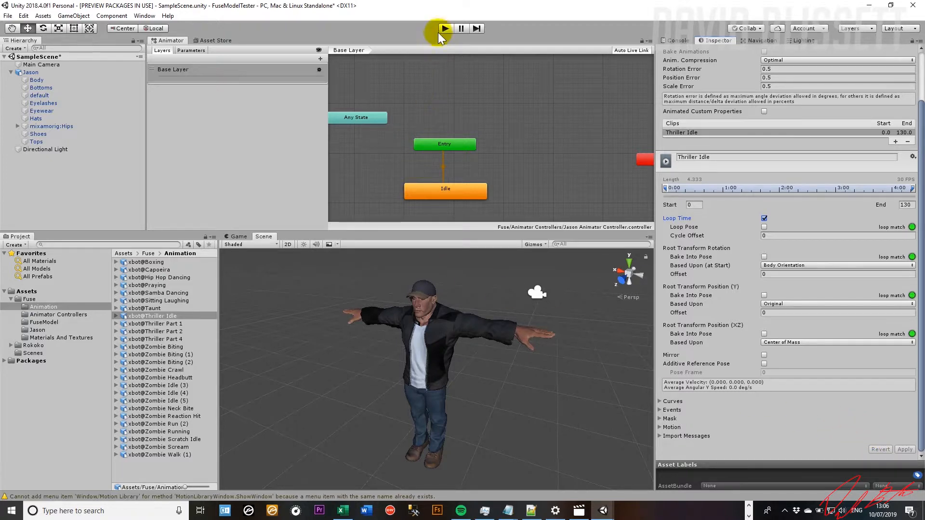
click(444, 27)
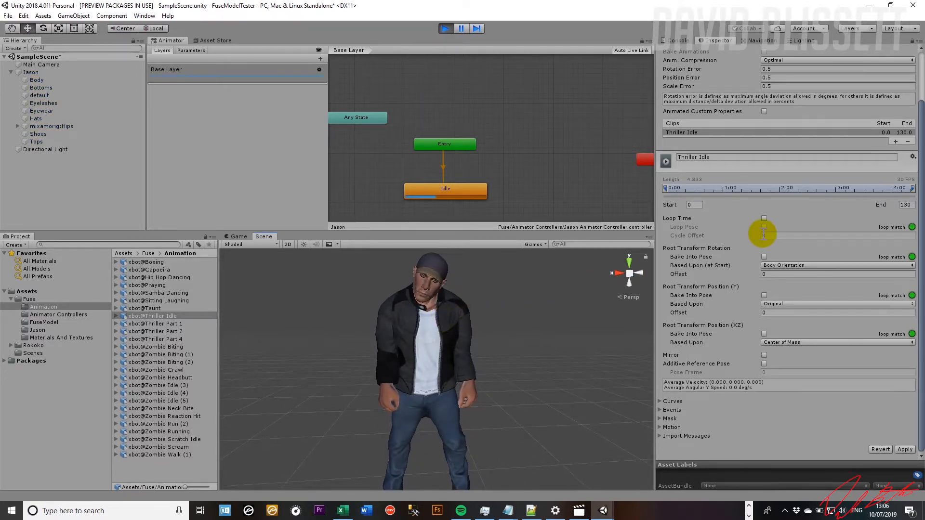
Toggle the Thriller Idle clip's Loop Time option while the scene is running
click(763, 218)
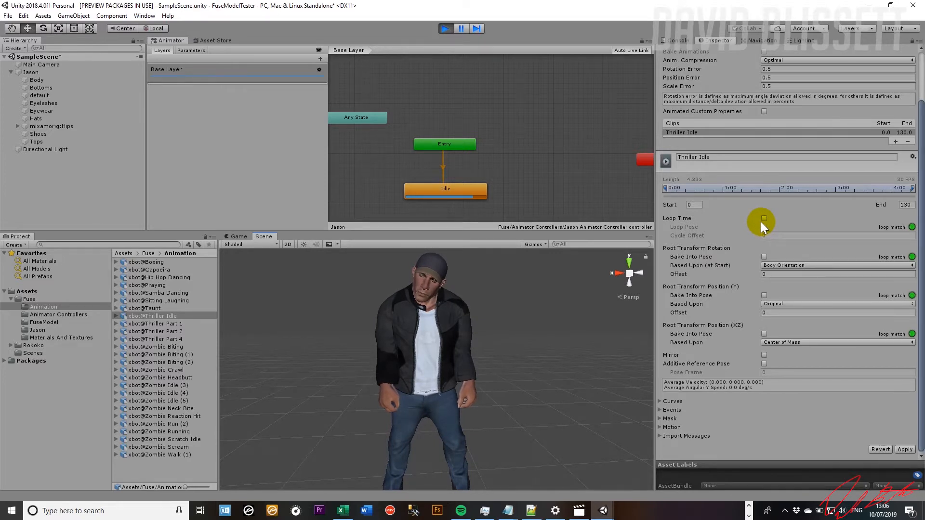